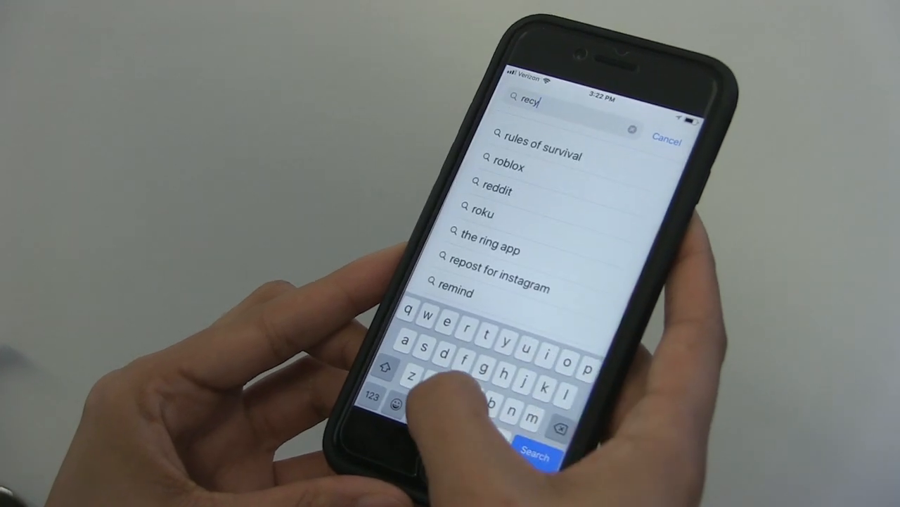
Search the App Store for the recycling app by name
type("c")
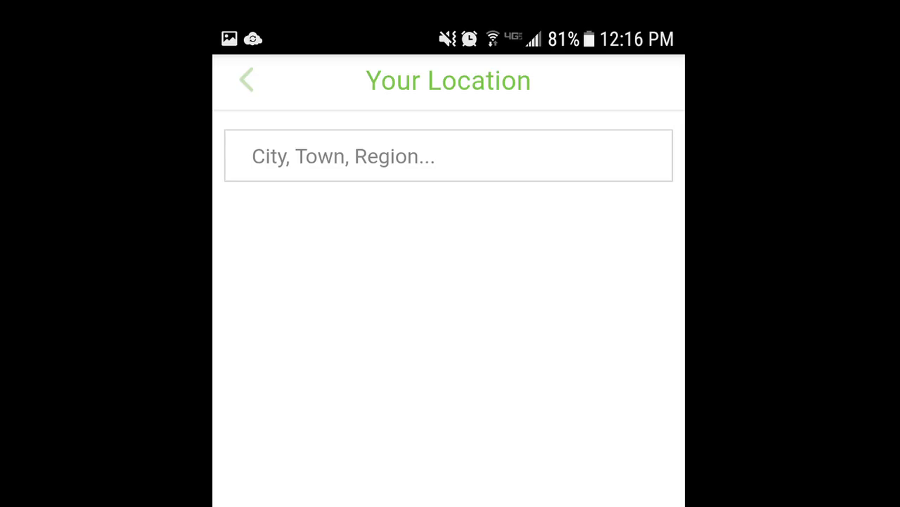
Set the location to Brockton, Massachusetts, USA and confirm it
type("Brockton")
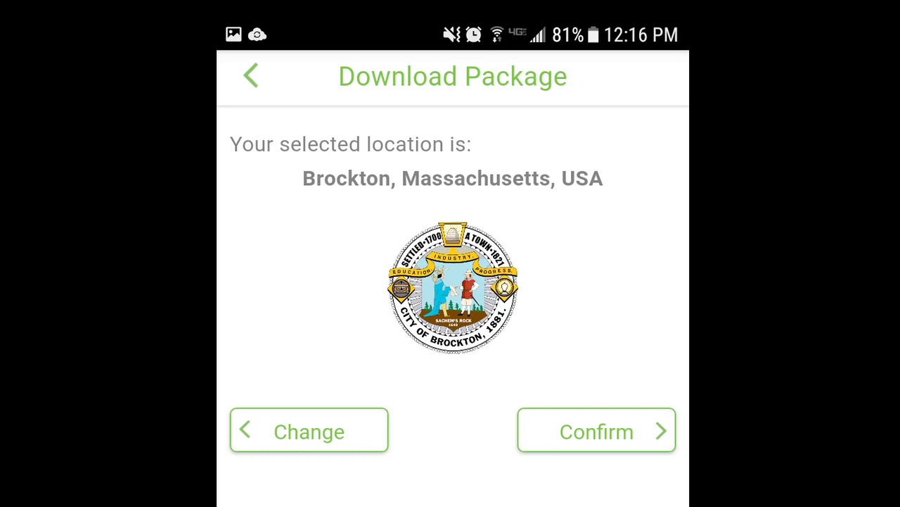
left_click(596, 431)
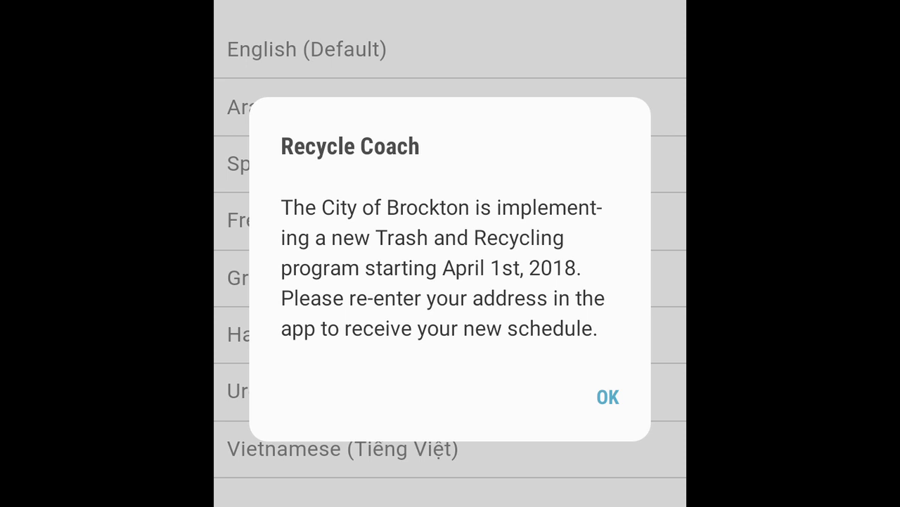
Dismiss the Brockton schedule-change notice to reach address entry
left_click(607, 397)
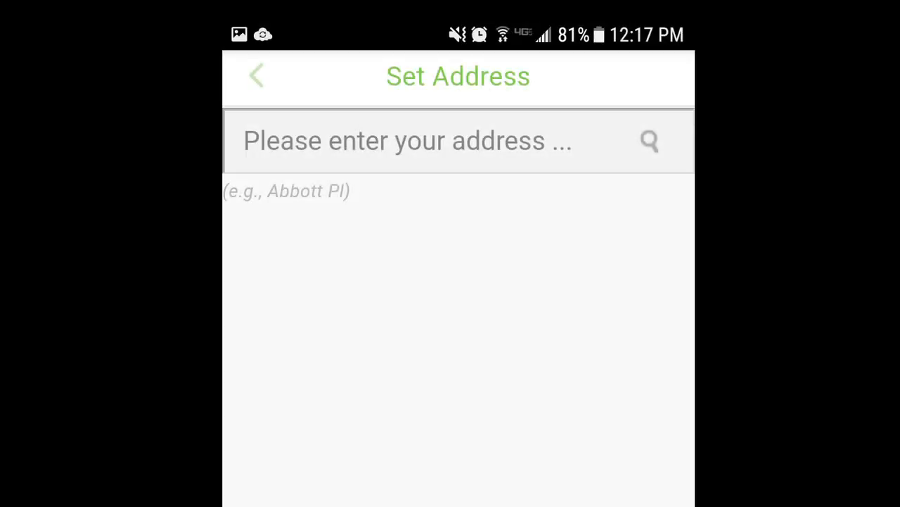
Enter Torrey Street as the home address
type("Torrey Street")
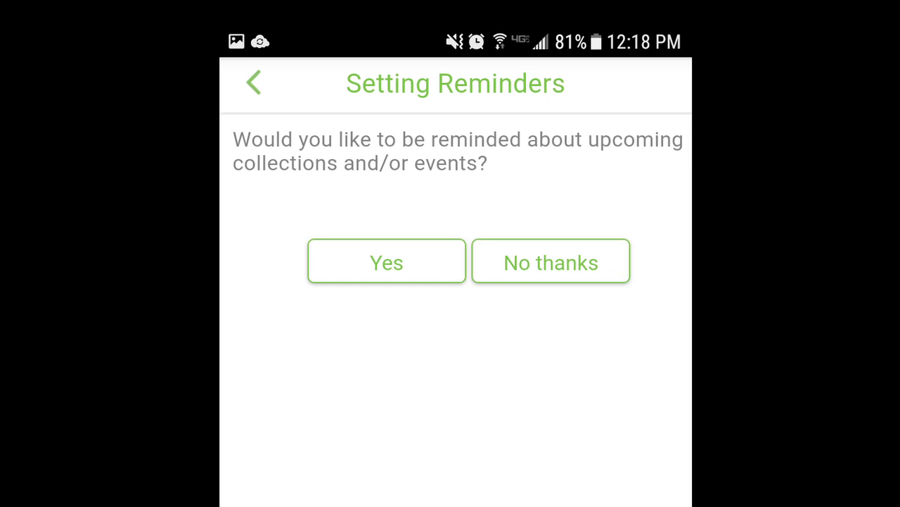
Answer Yes to reminders for upcoming collections and events
left_click(386, 262)
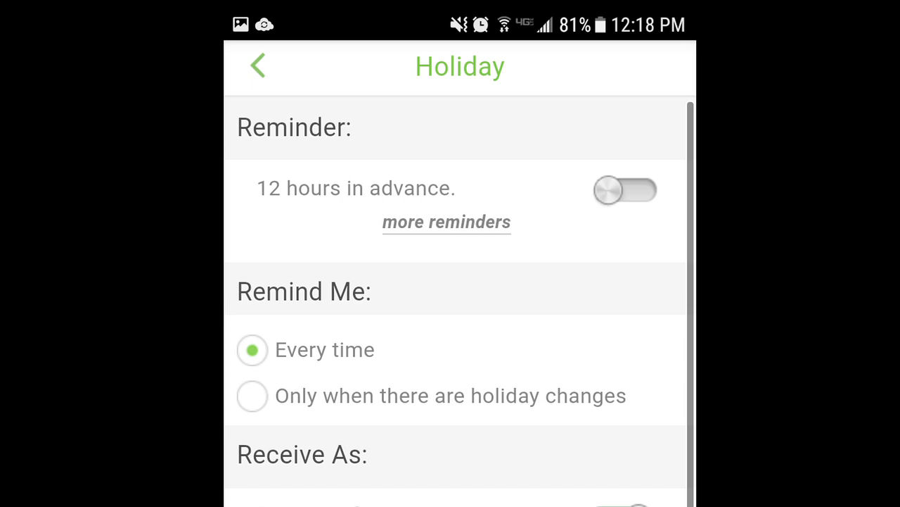
Enable the 12-hours-in-advance holiday reminder, keeping 'Every time' selected
left_click(258, 66)
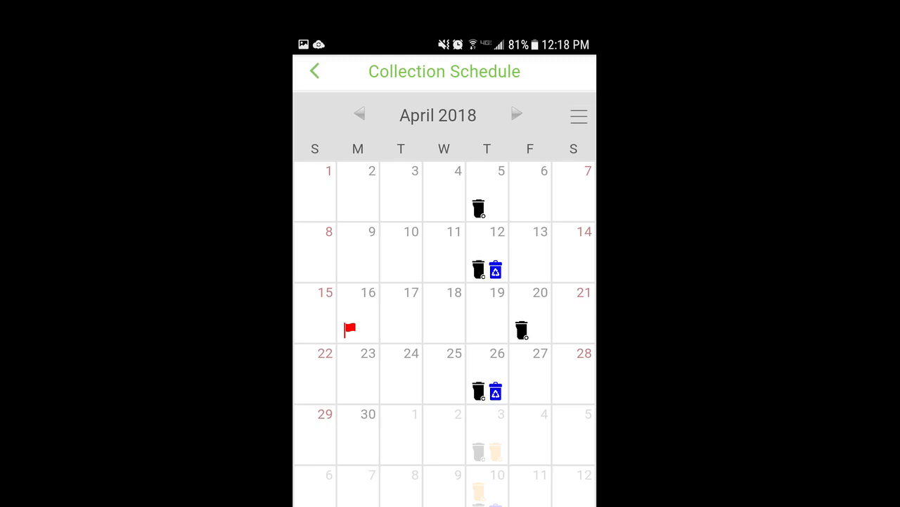
Advance the collection calendar from April to May 2018
left_click(517, 113)
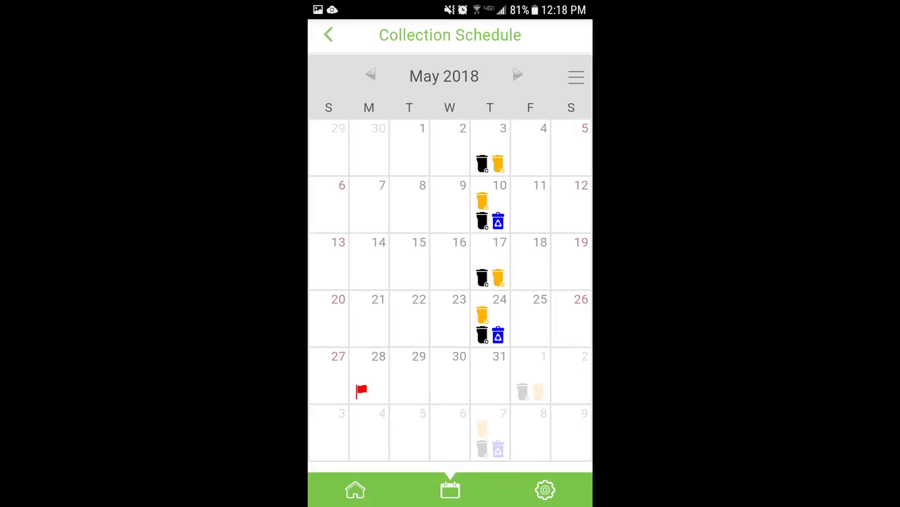